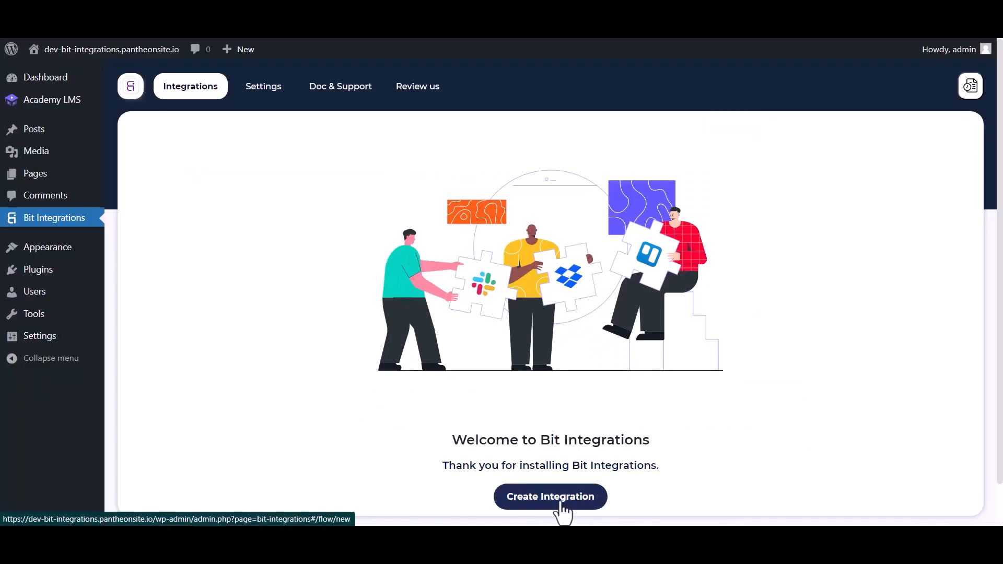
- Create an integration with Academy LMS trigger 'User Complete a Lesson' on the Bit Integrations lesson
{"action": "left_click", "coordinate": [548, 496]}
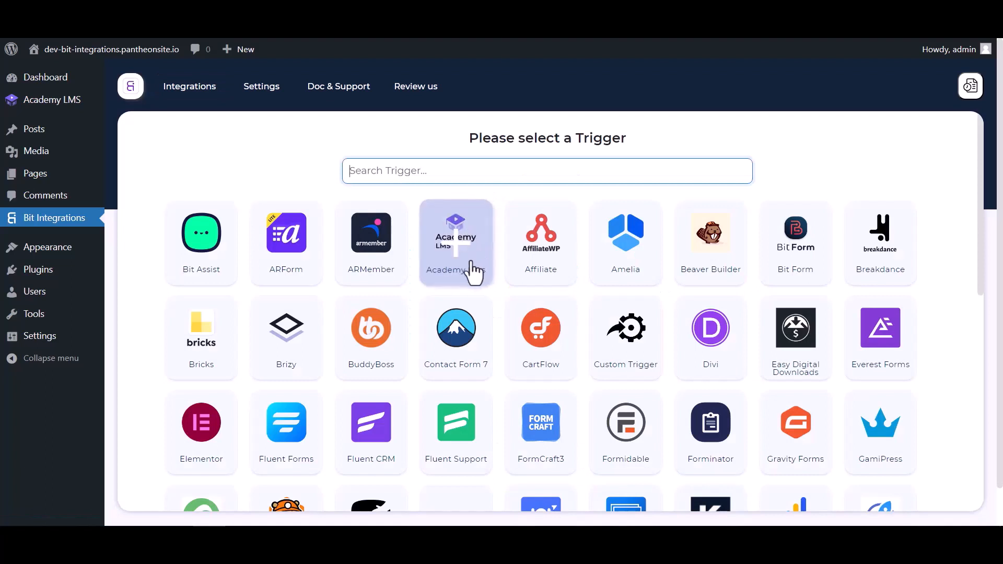
{"action": "left_click", "coordinate": [456, 244]}
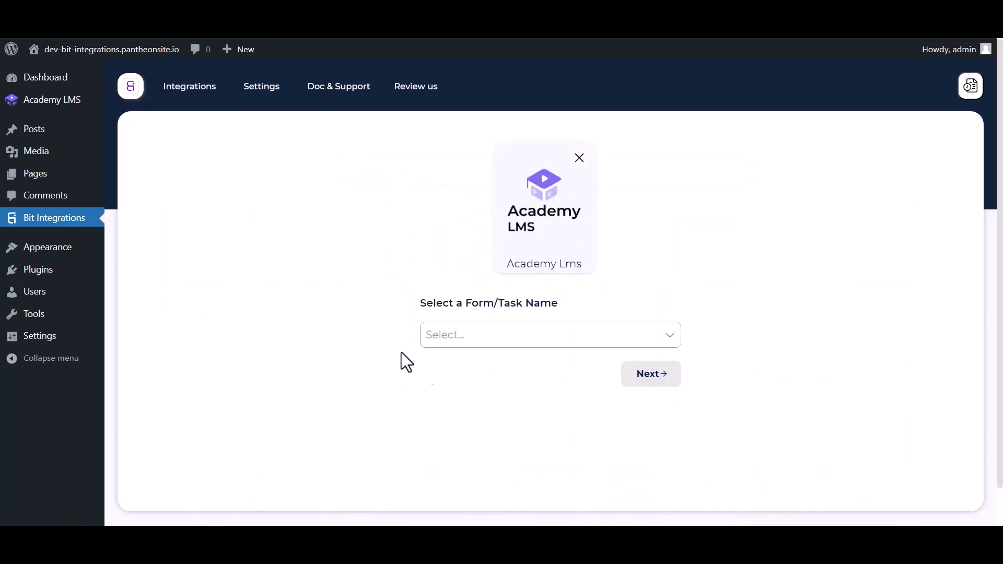
{"action": "left_click", "coordinate": [546, 334]}
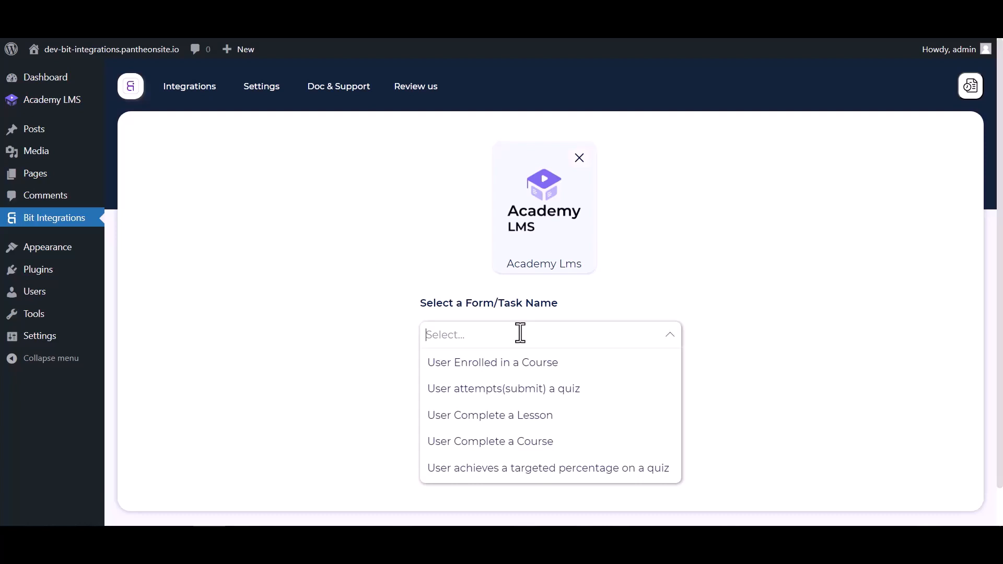
{"action": "mouse_move", "coordinate": [490, 414]}
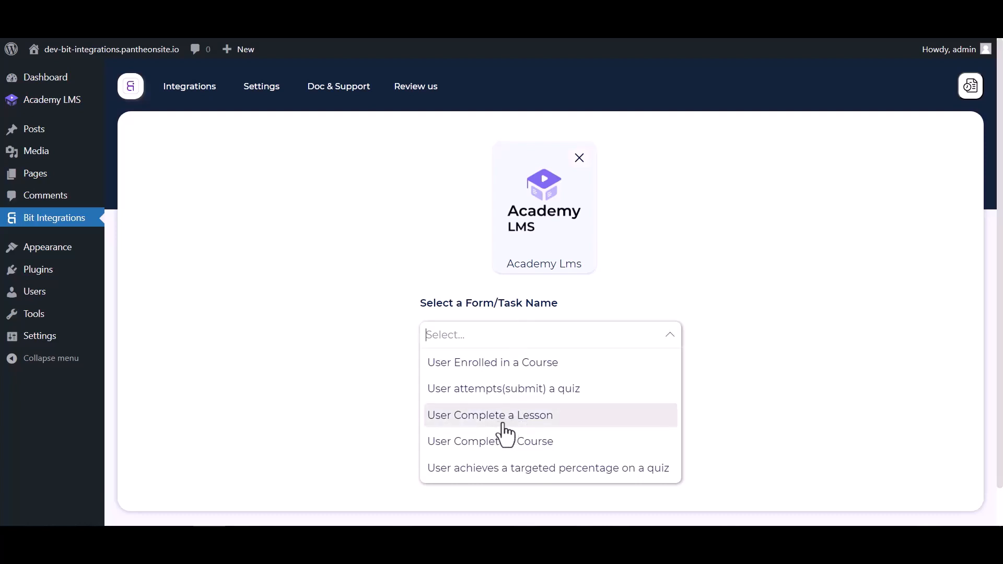
{"action": "left_click", "coordinate": [490, 415]}
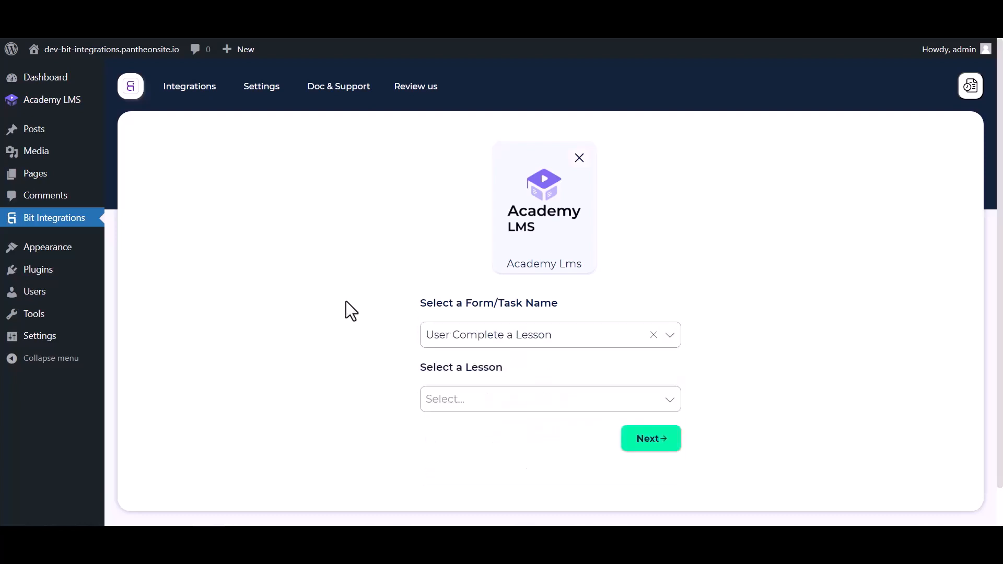
{"action": "left_click", "coordinate": [549, 398]}
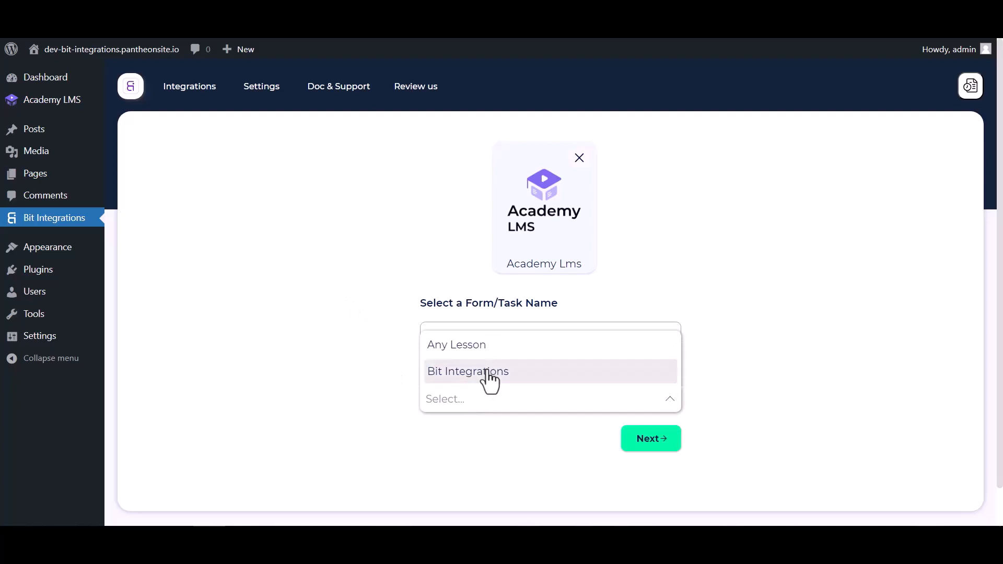
{"action": "left_click", "coordinate": [468, 372]}
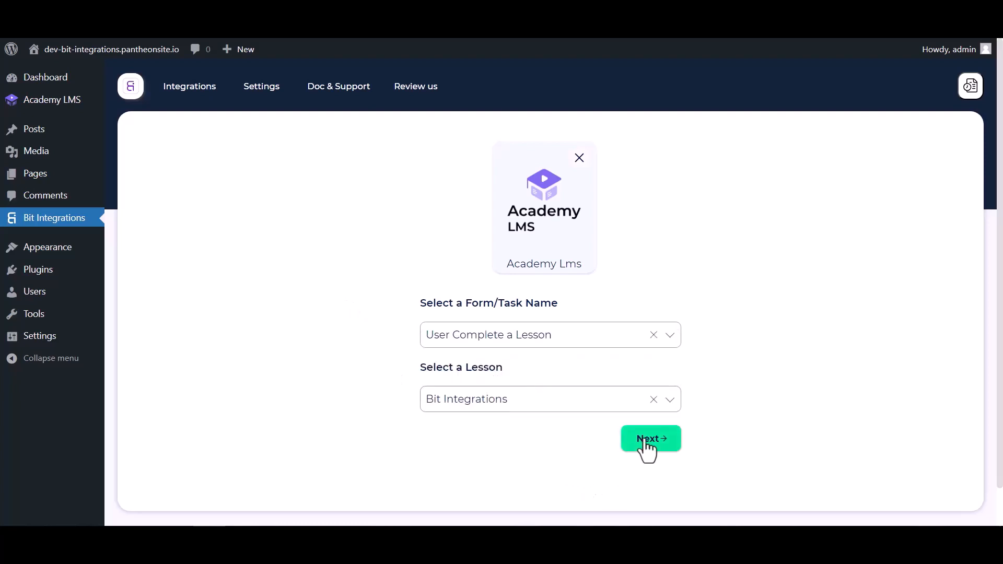
- Search 'get' among actions and select Getgist, reaching its empty API Key field
{"action": "left_click", "coordinate": [649, 442]}
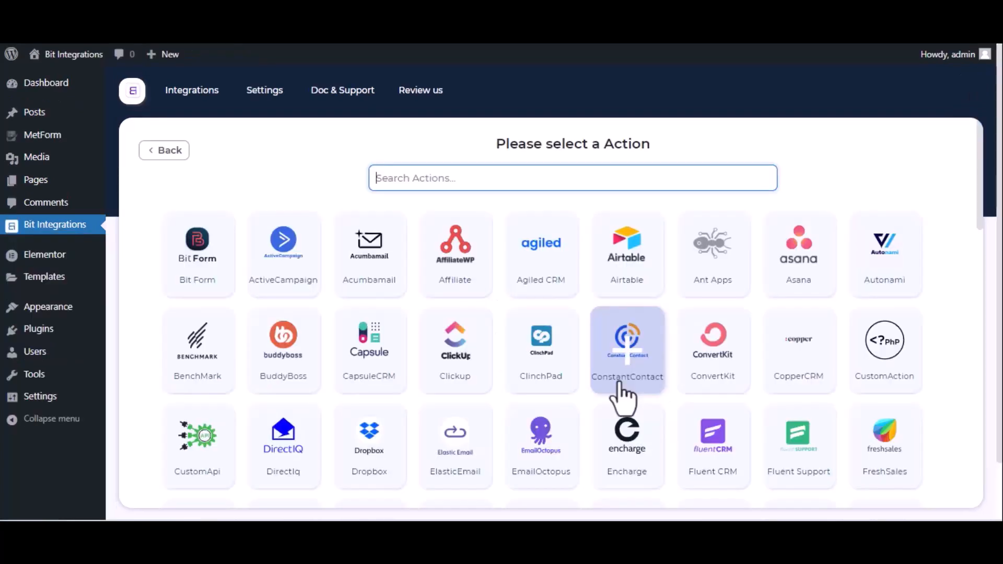
{"action": "type", "text": "get"}
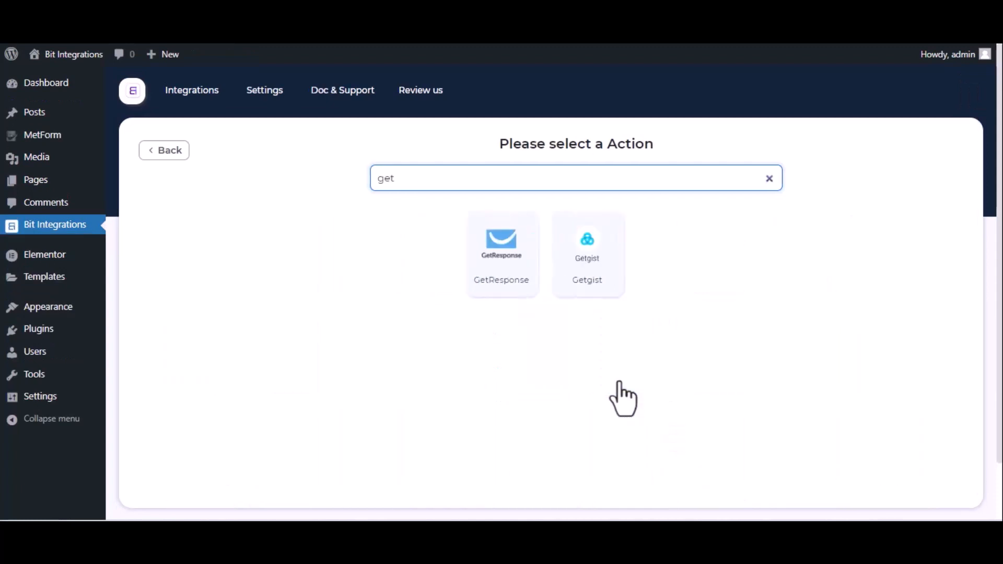
{"action": "left_click", "coordinate": [586, 254]}
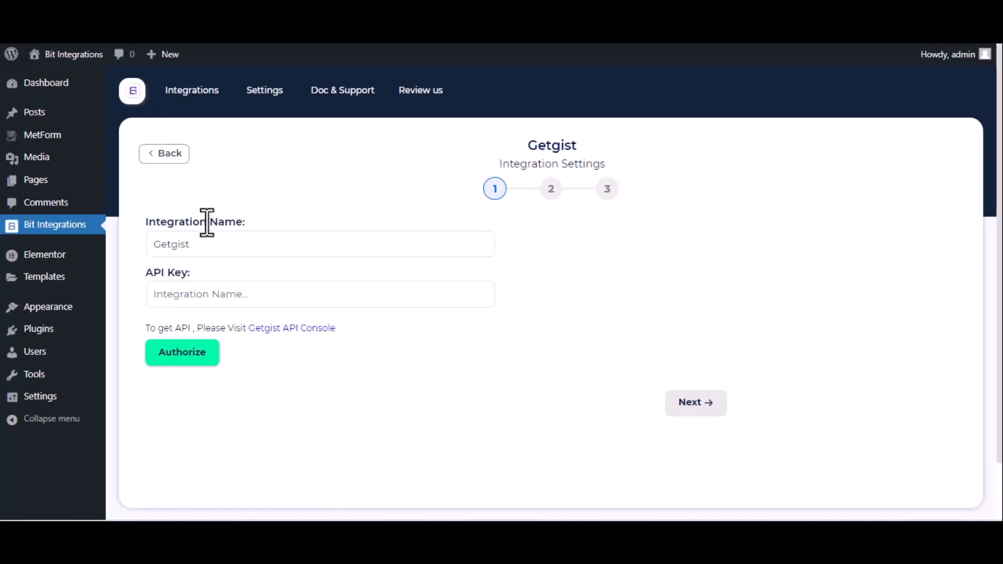
{"action": "mouse_move", "coordinate": [176, 275]}
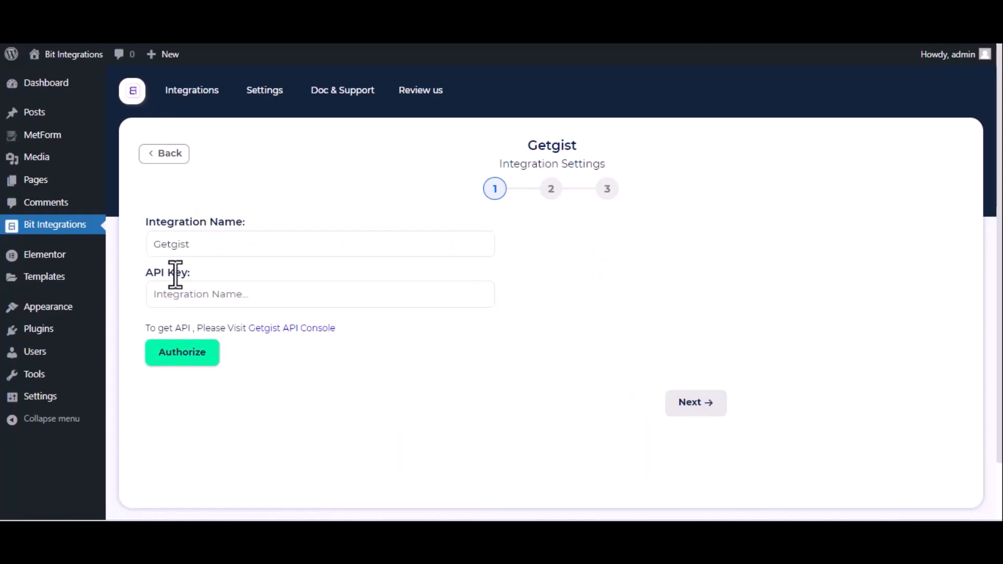
{"action": "left_click", "coordinate": [320, 293]}
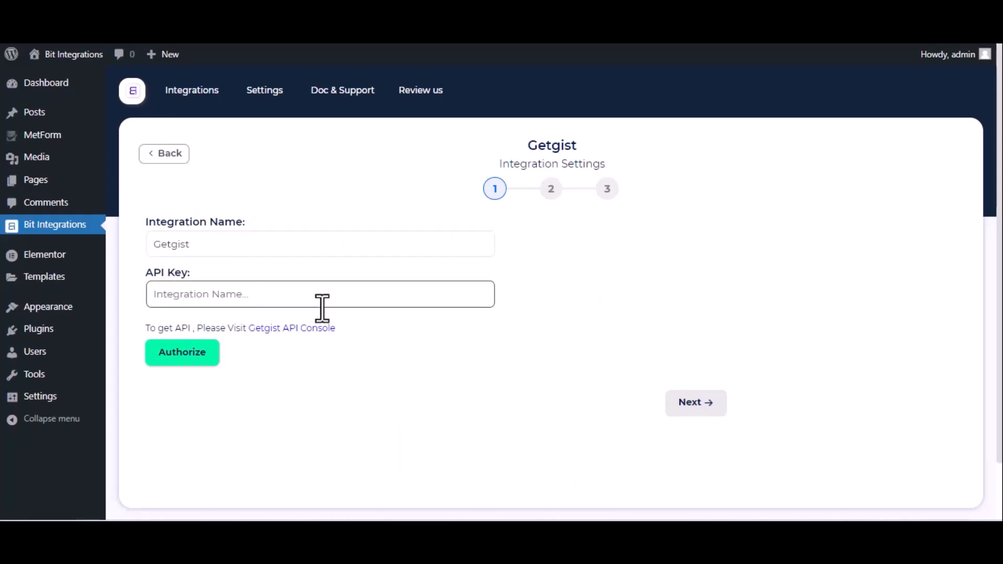
{"action": "mouse_move", "coordinate": [292, 327]}
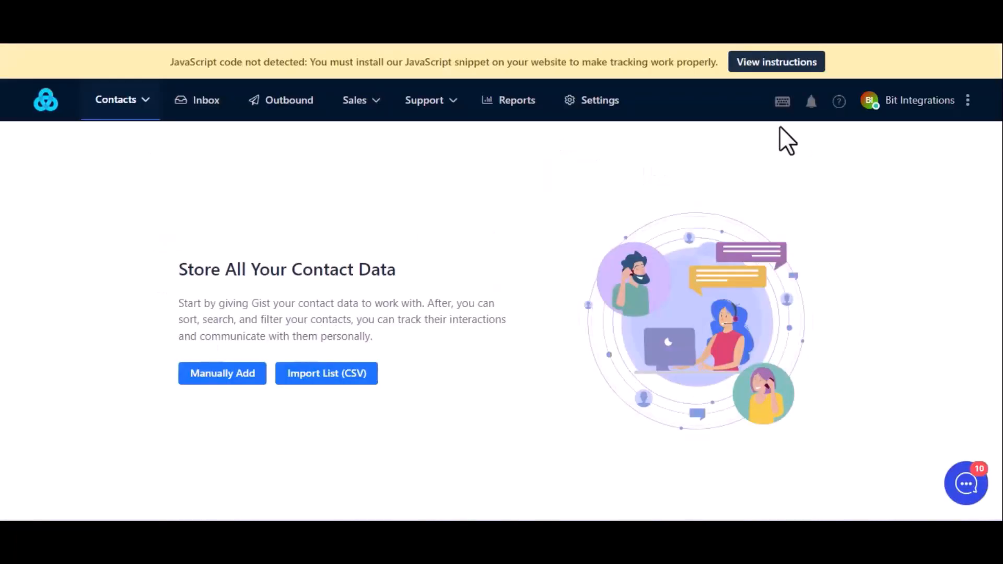
- Copy the workspace API key from Gist Settings > API & webhooks > API key
{"action": "left_click", "coordinate": [591, 101]}
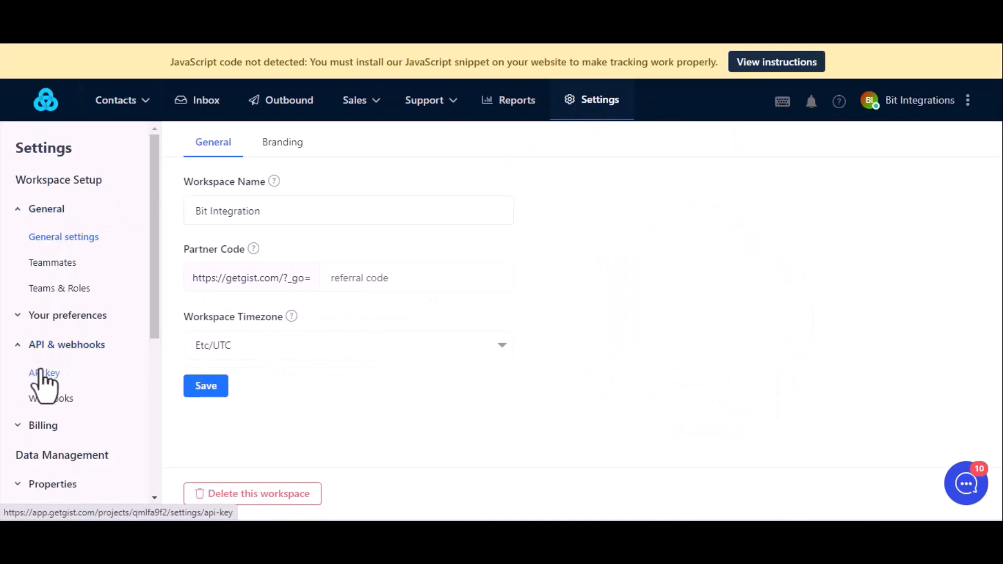
{"action": "left_click", "coordinate": [44, 371]}
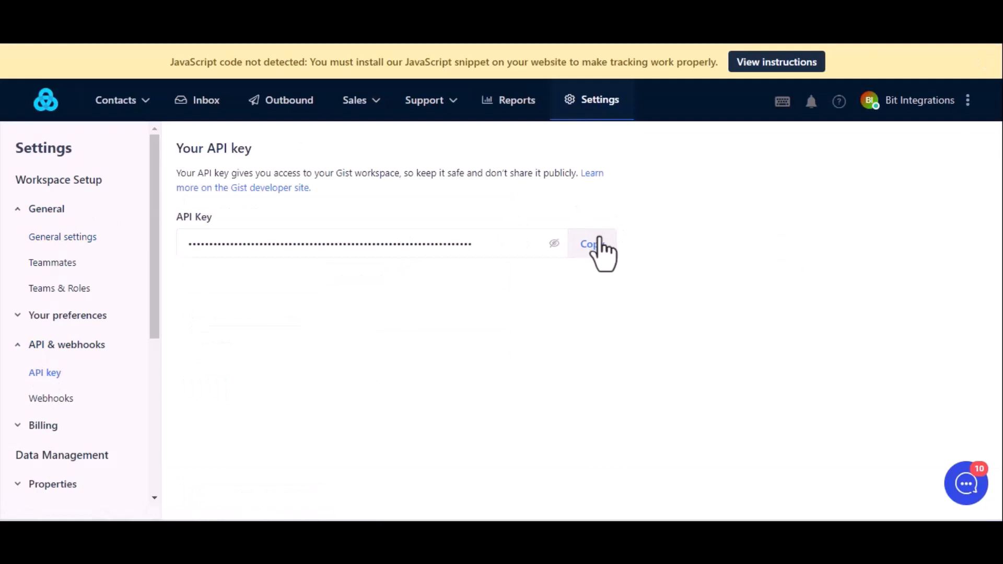
{"action": "left_click", "coordinate": [590, 243]}
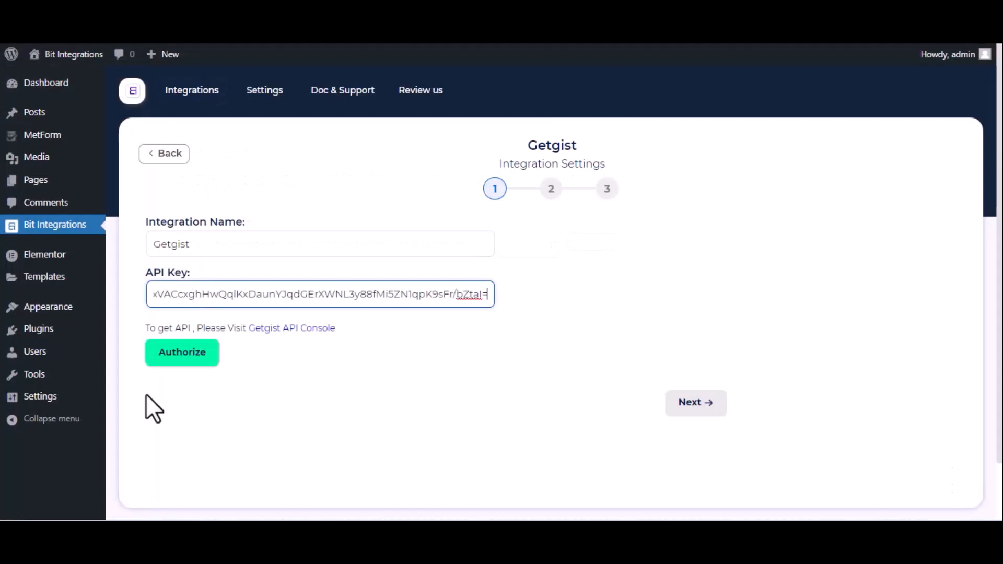
- Authorize Getgist with the pasted API key and continue to step 2 field mapping
{"action": "left_click", "coordinate": [181, 352]}
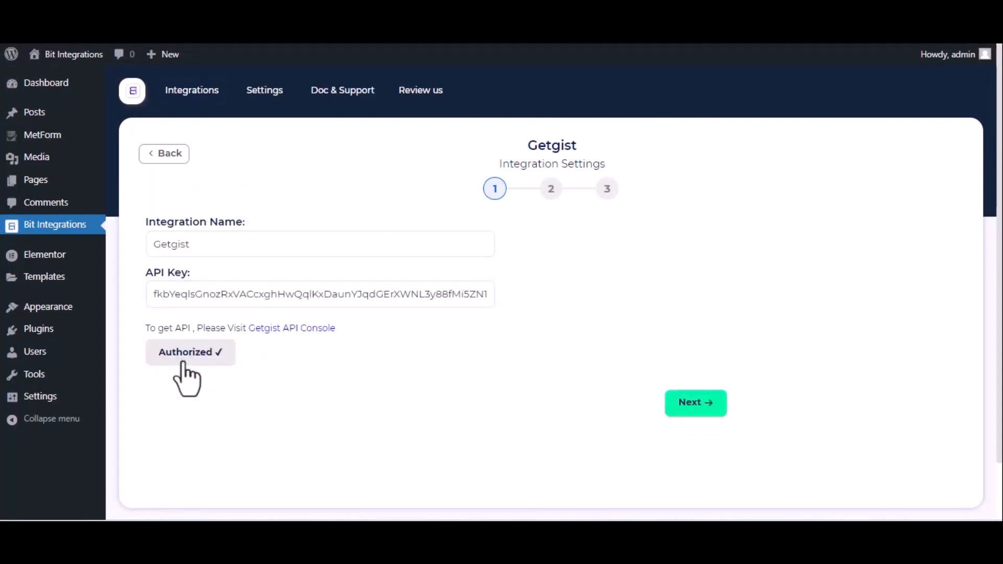
{"action": "left_click", "coordinate": [695, 402]}
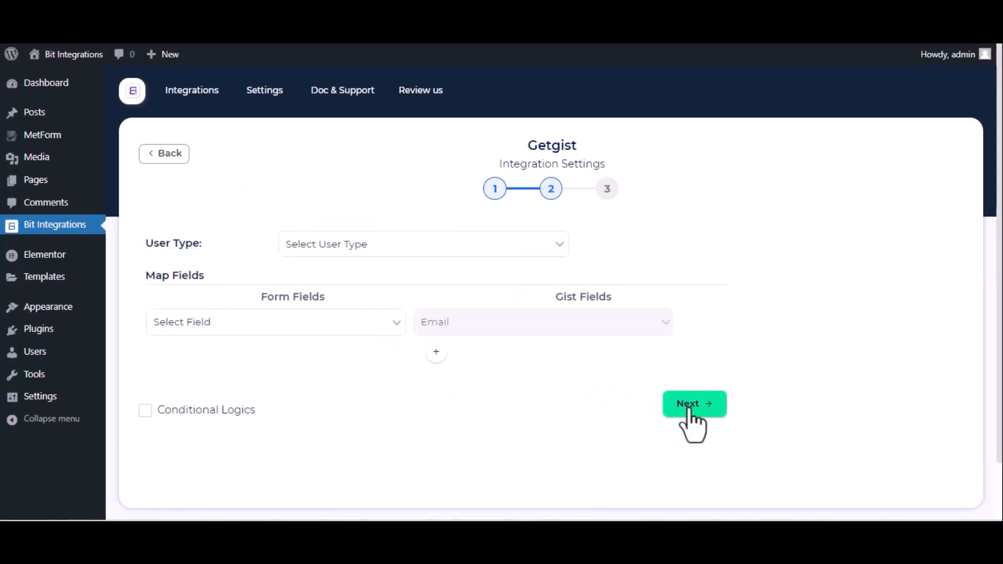
- Set User Type to Lead and map Email→Email and Name→Name for Gist
{"action": "left_click", "coordinate": [423, 243]}
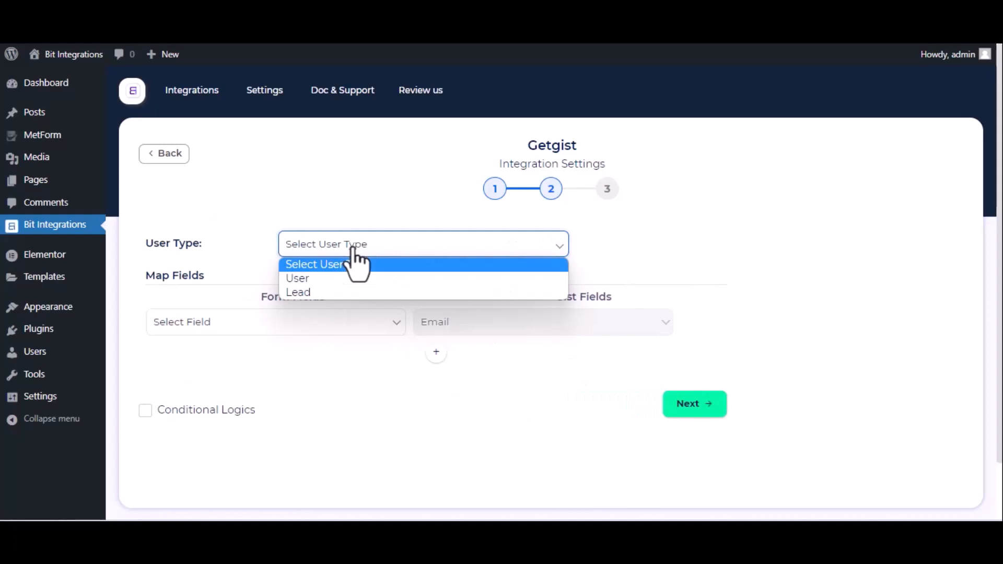
{"action": "left_click", "coordinate": [298, 293]}
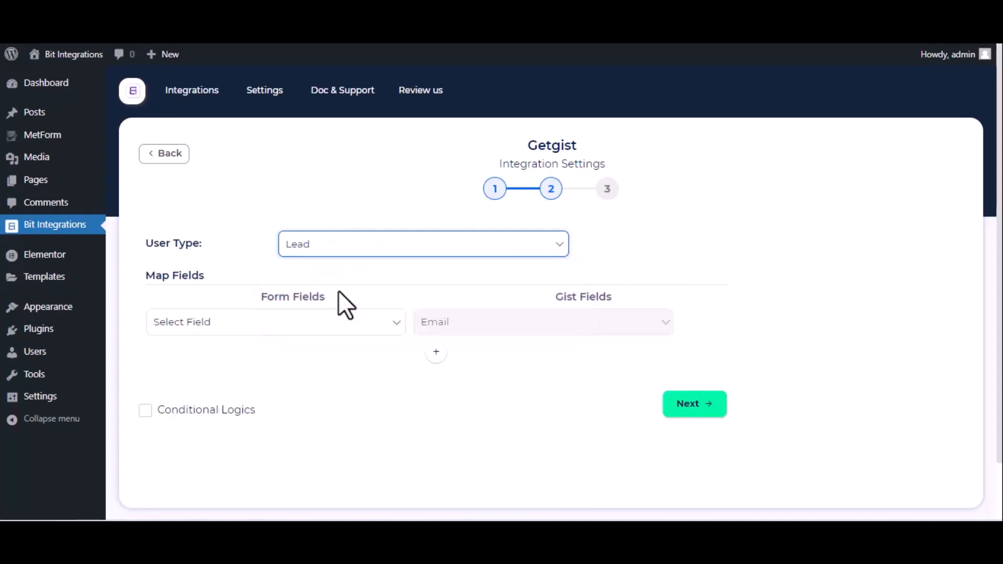
{"action": "left_click", "coordinate": [274, 322]}
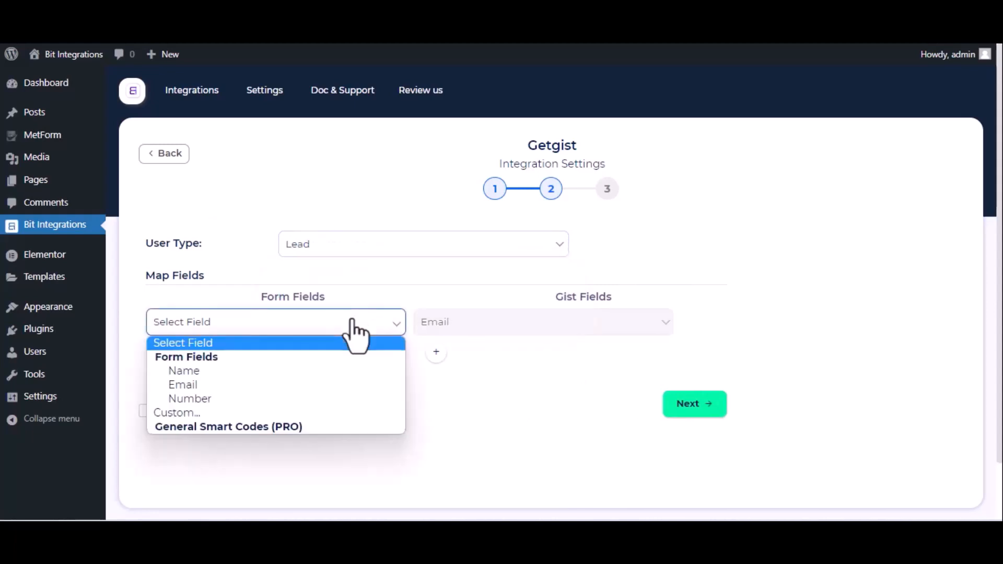
{"action": "left_click", "coordinate": [182, 384]}
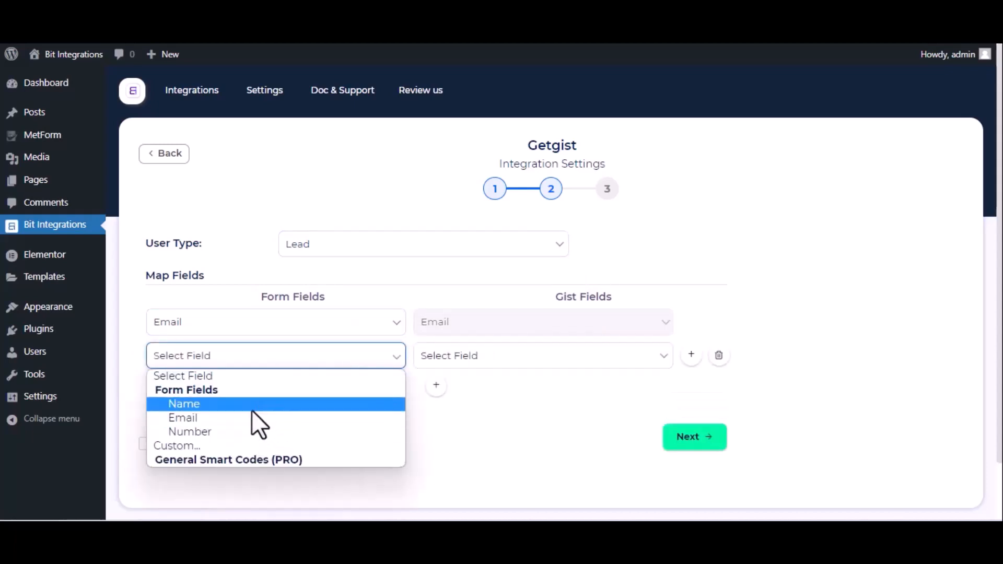
{"action": "left_click", "coordinate": [184, 403]}
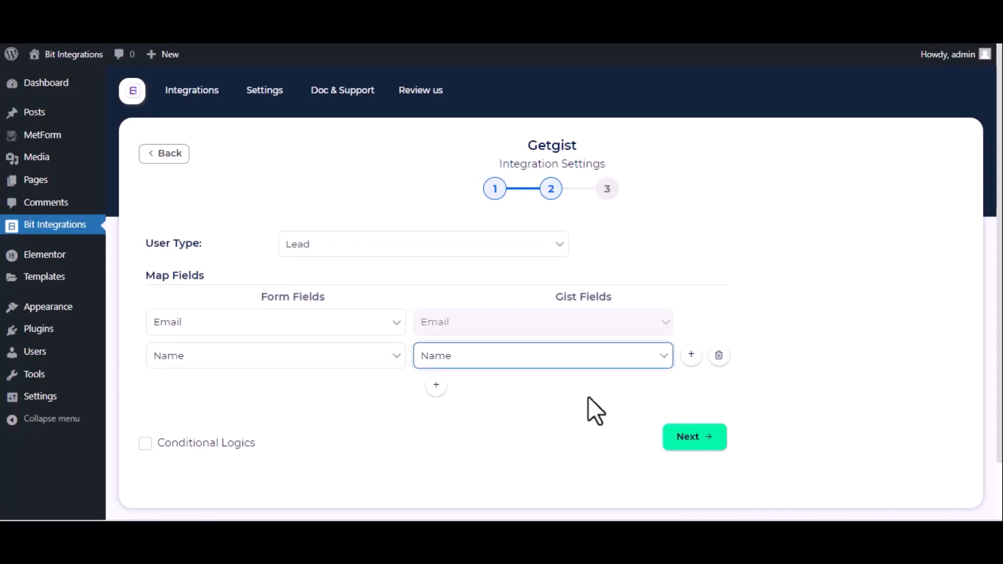
- Finish and save the Getgist integration
{"action": "left_click", "coordinate": [693, 437]}
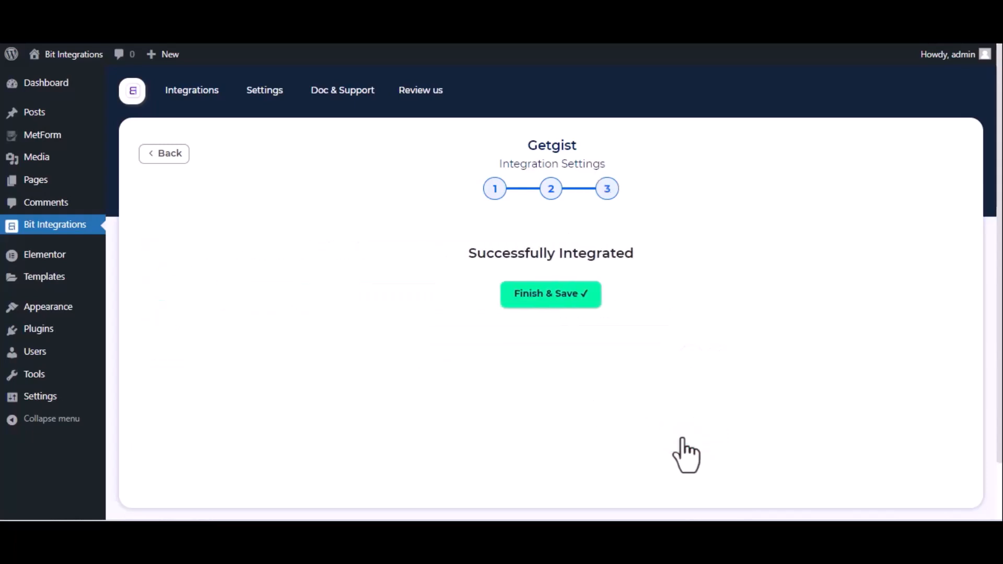
{"action": "left_click", "coordinate": [550, 294]}
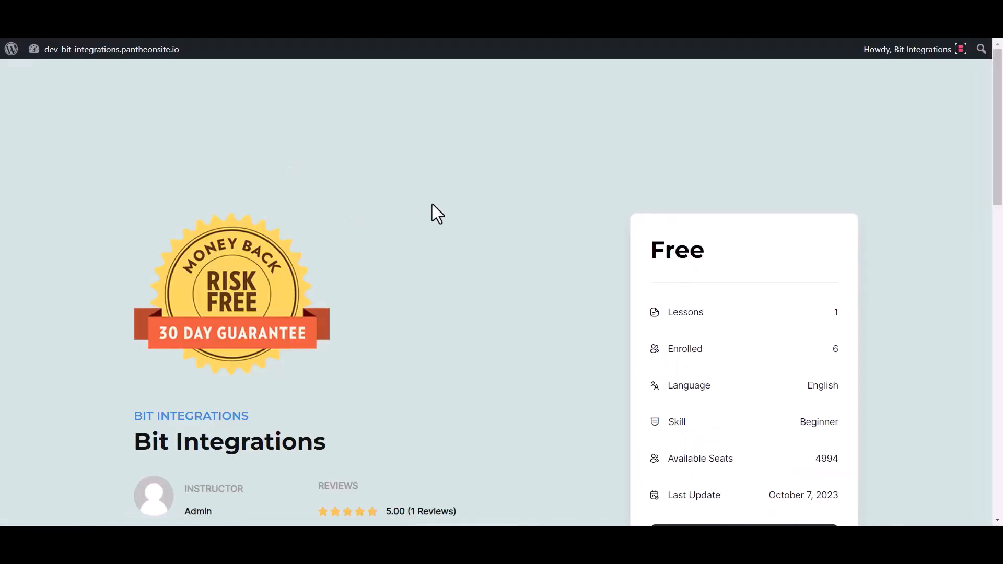
- Enroll in the Bit Integrations course, start it and mark its lesson complete to create the Gist lead
{"action": "scroll", "scroll_direction": "down", "scroll_amount": 3}
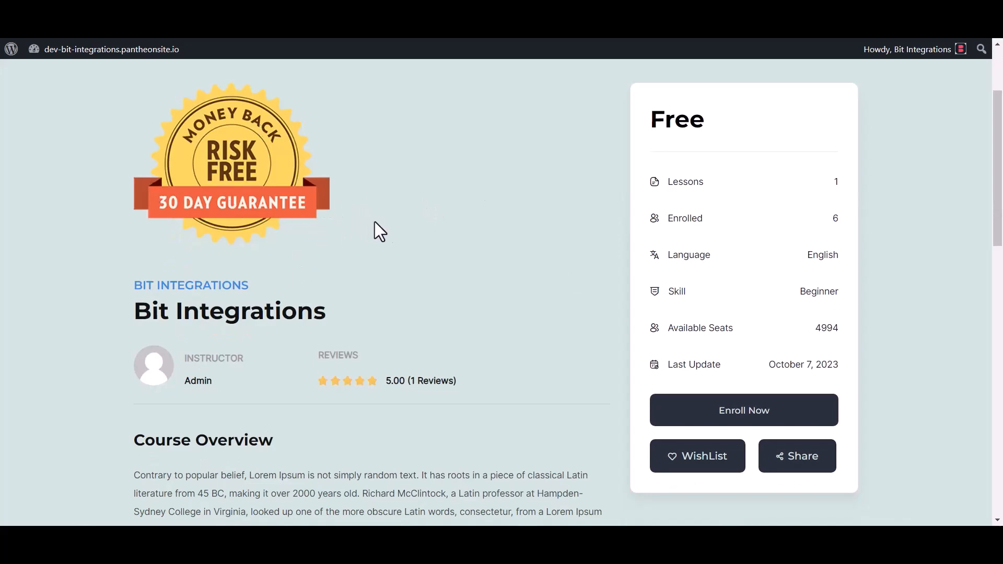
{"action": "left_click", "coordinate": [743, 410]}
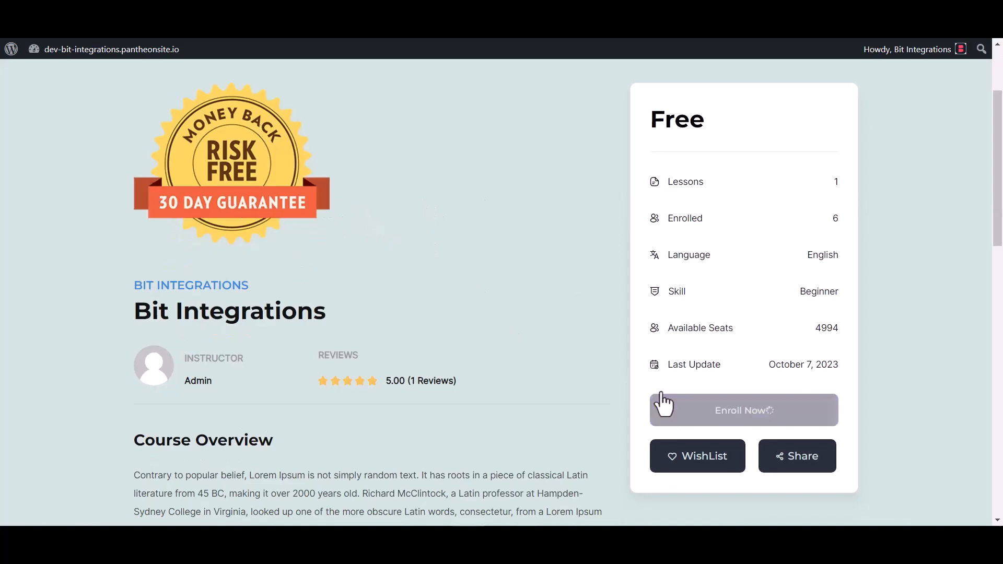
{"action": "left_click", "coordinate": [743, 410]}
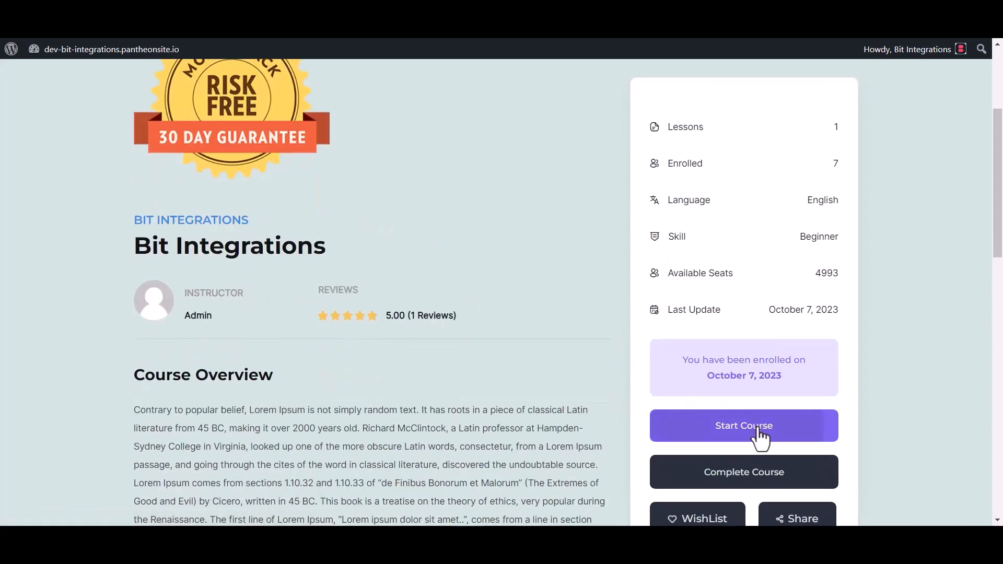
{"action": "left_click", "coordinate": [742, 425]}
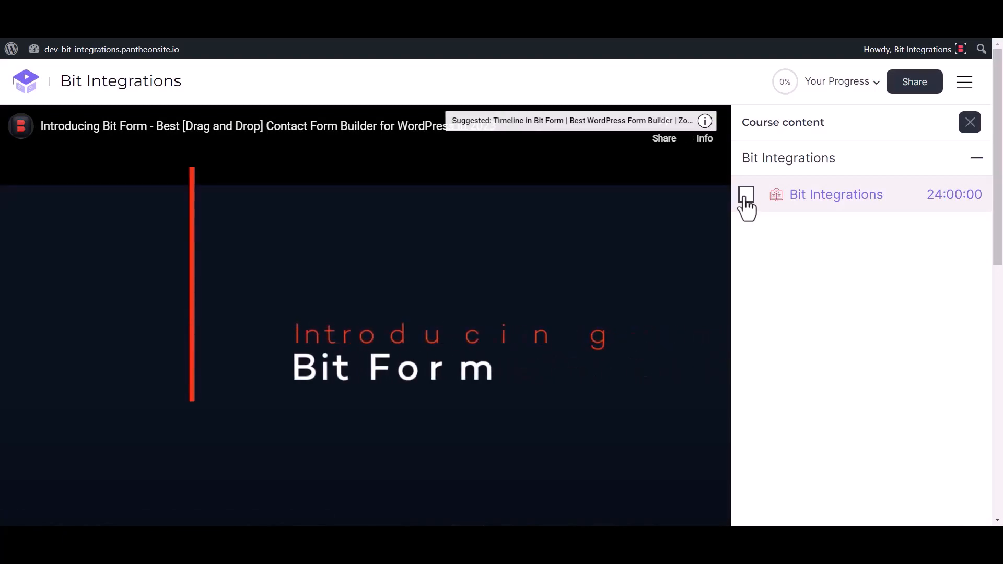
{"action": "left_click", "coordinate": [746, 194]}
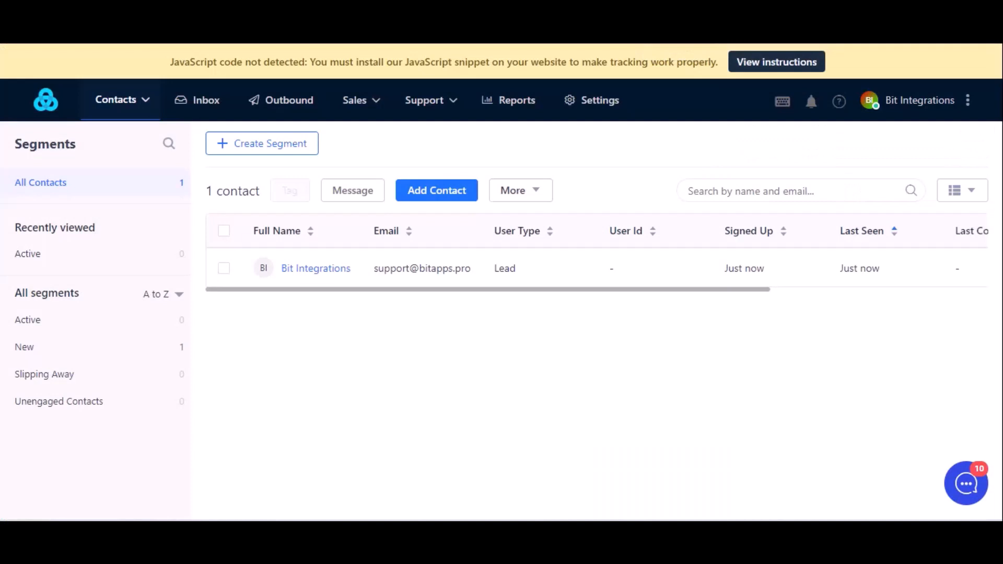
{"action": "mouse_move", "coordinate": [601, 300]}
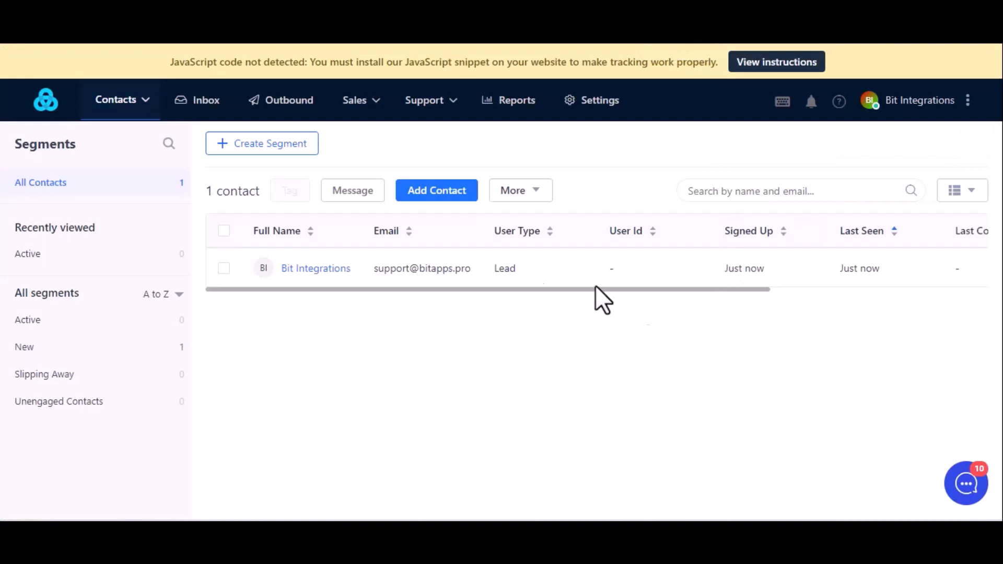